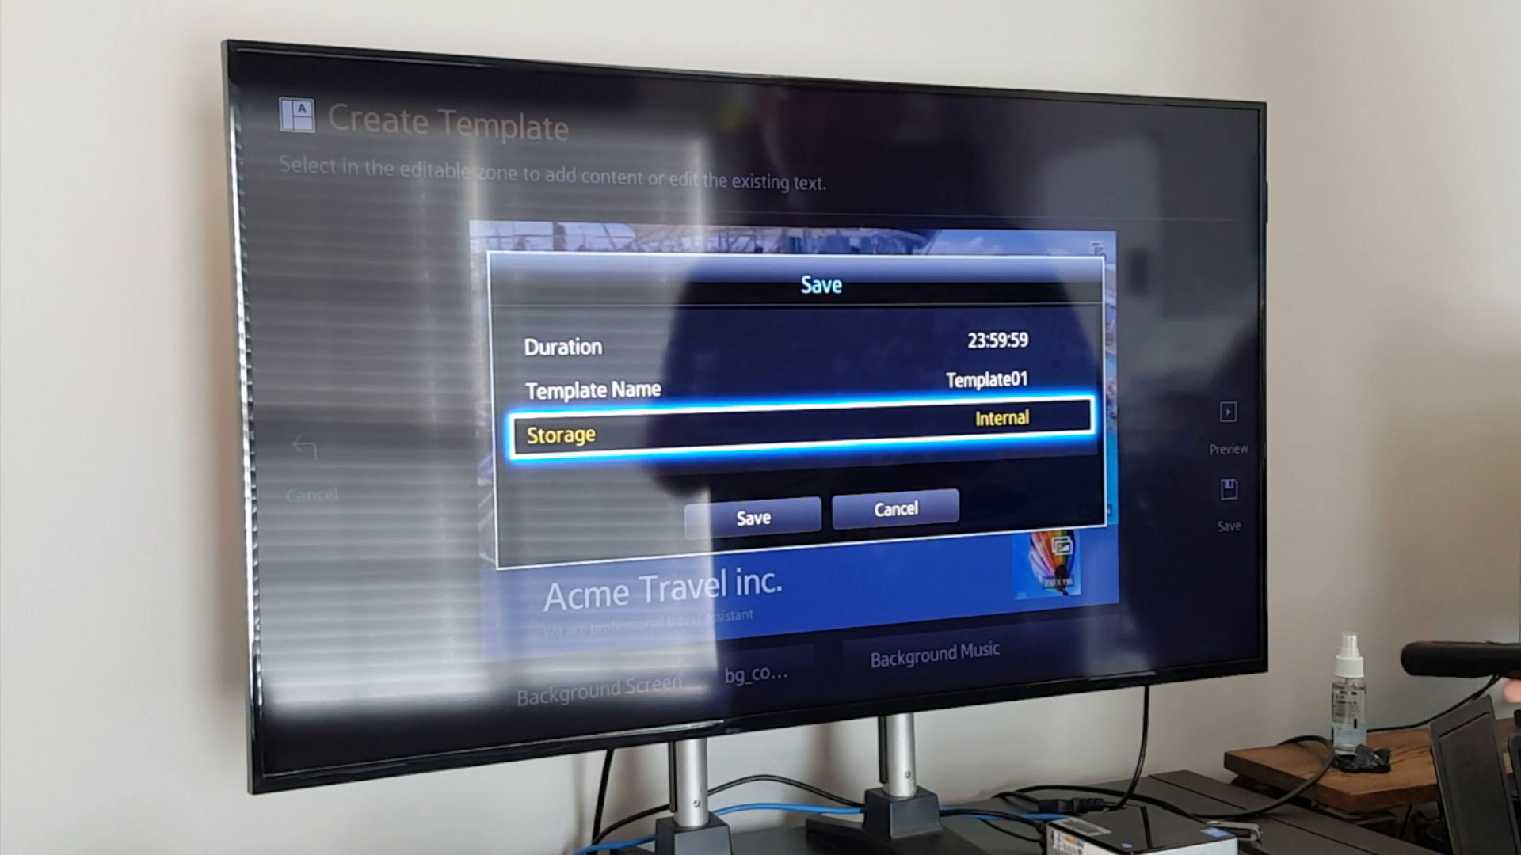
Save the Acme Travel template as Template01 to internal storage, then view My Templates
{"action": "left_click", "coordinate": [752, 512]}
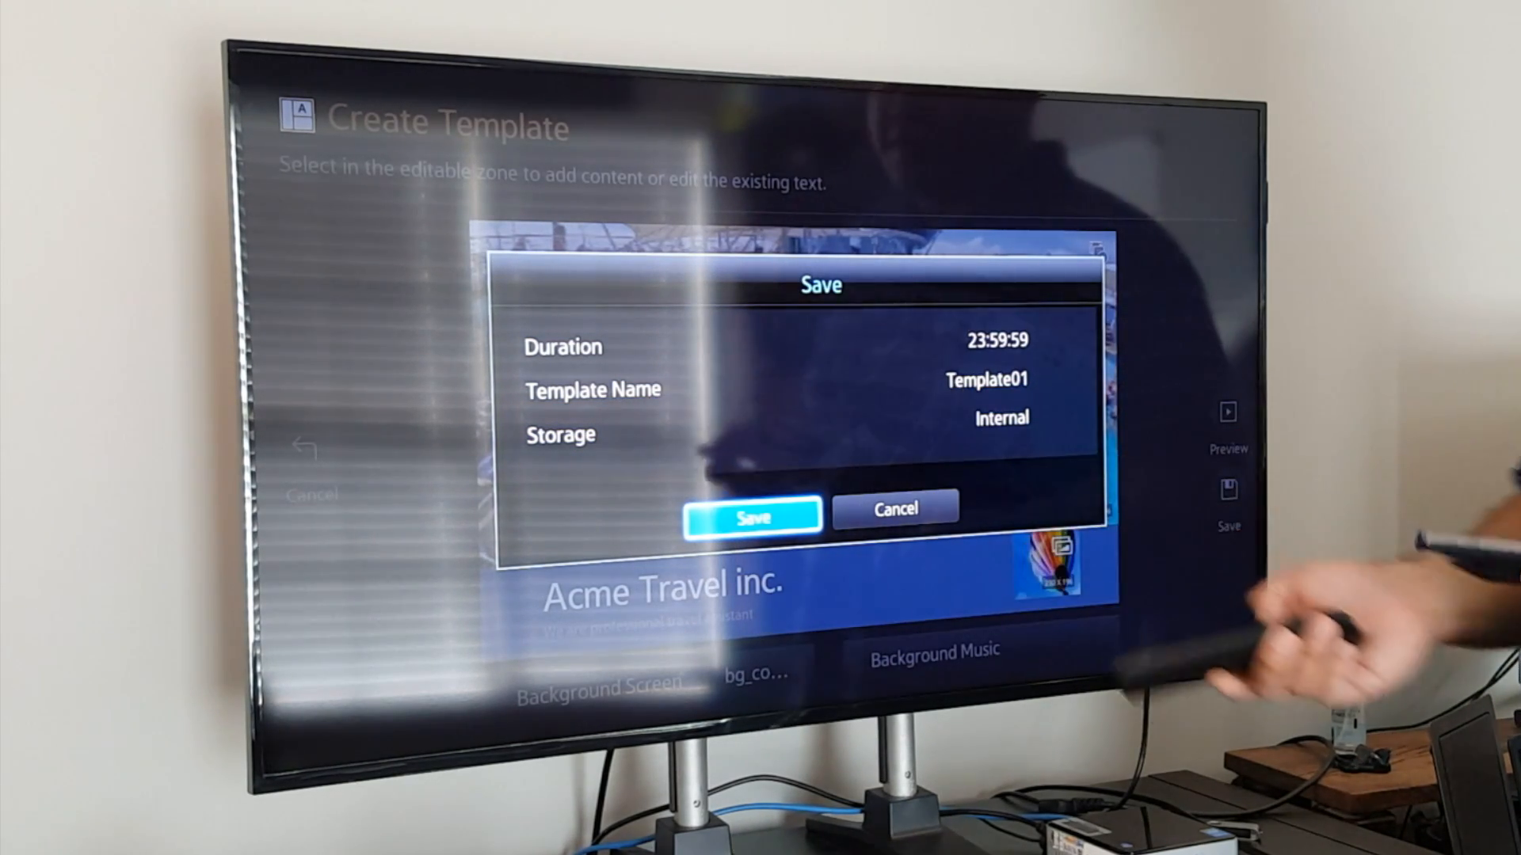
{"action": "left_click", "coordinate": [752, 515]}
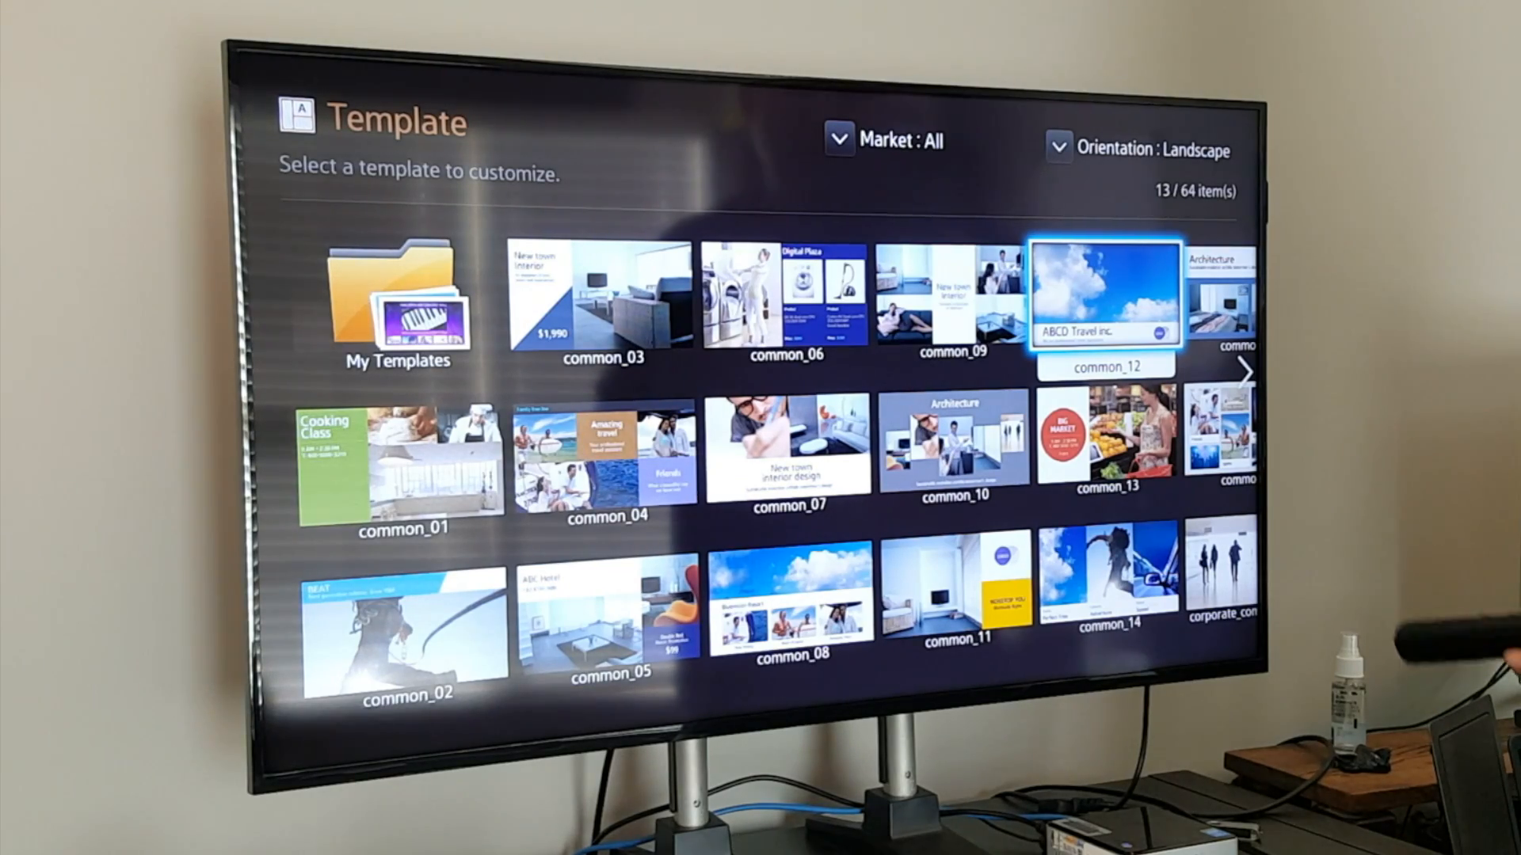
{"action": "mouse_move", "coordinate": [1406, 611]}
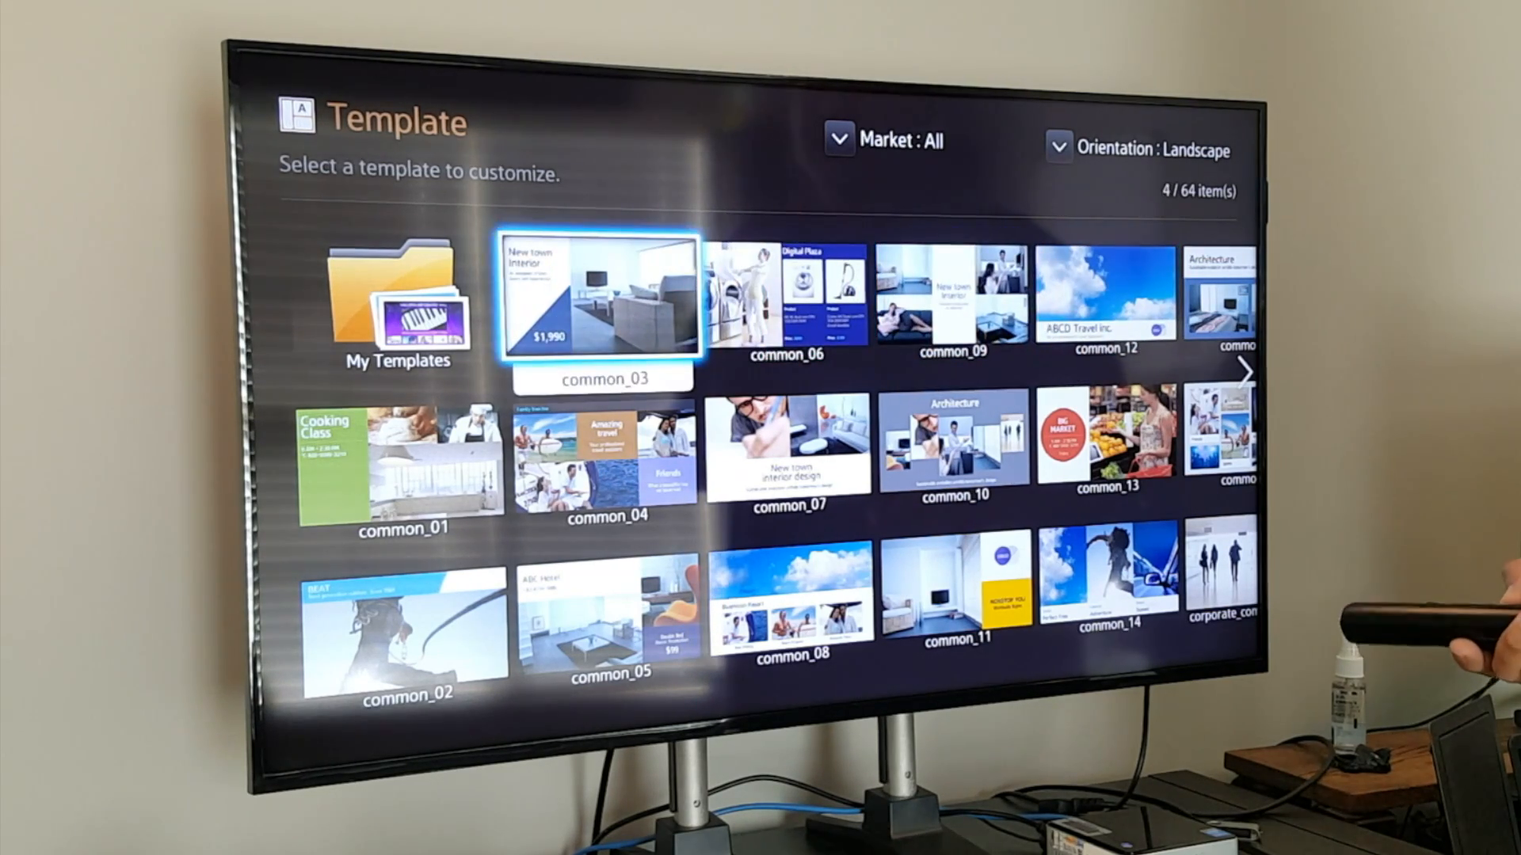
{"action": "left_click", "coordinate": [396, 310]}
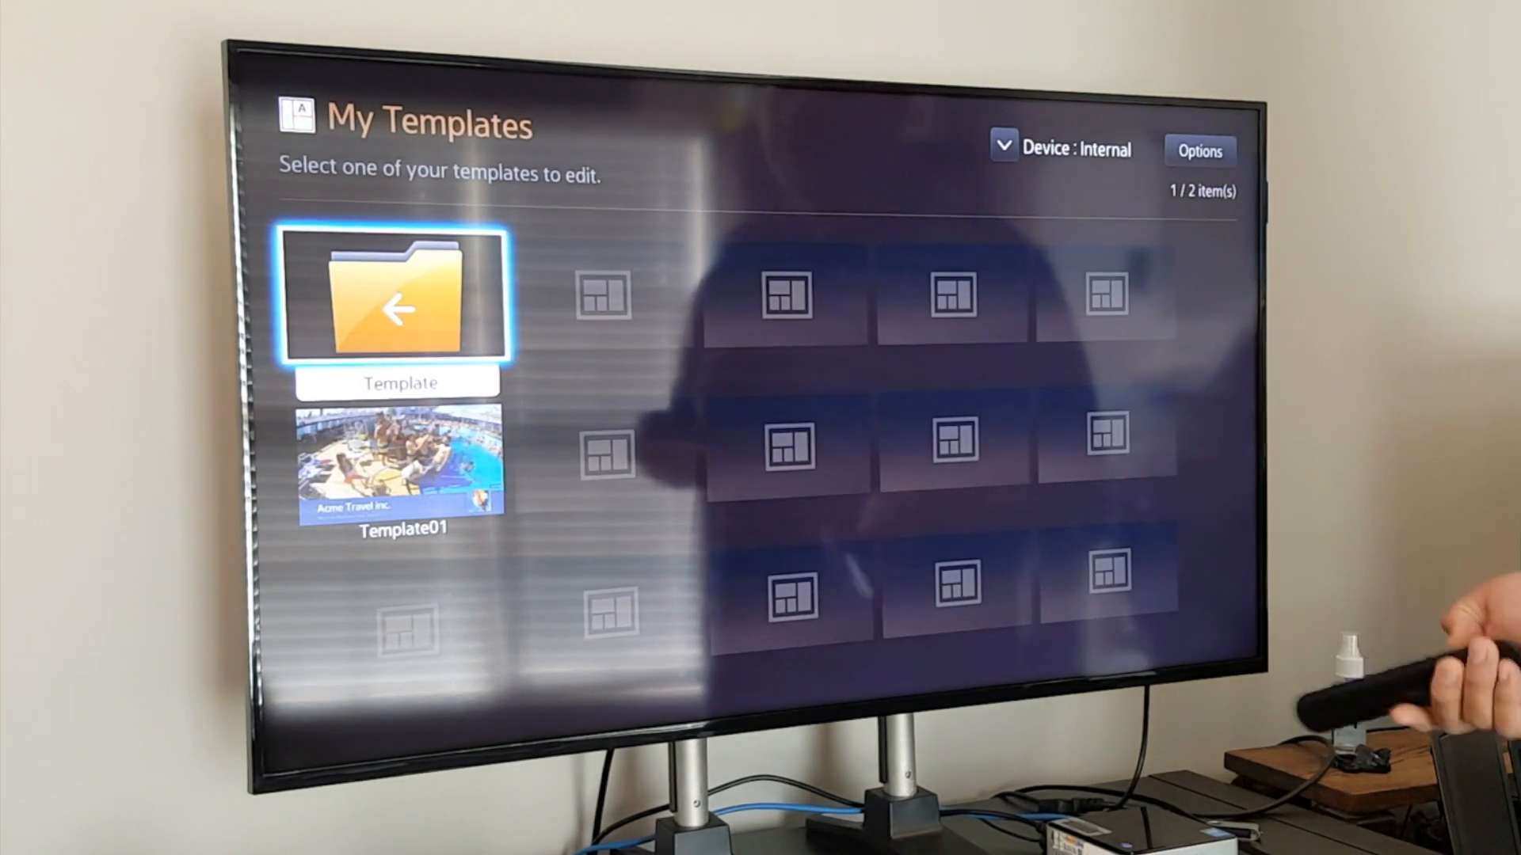